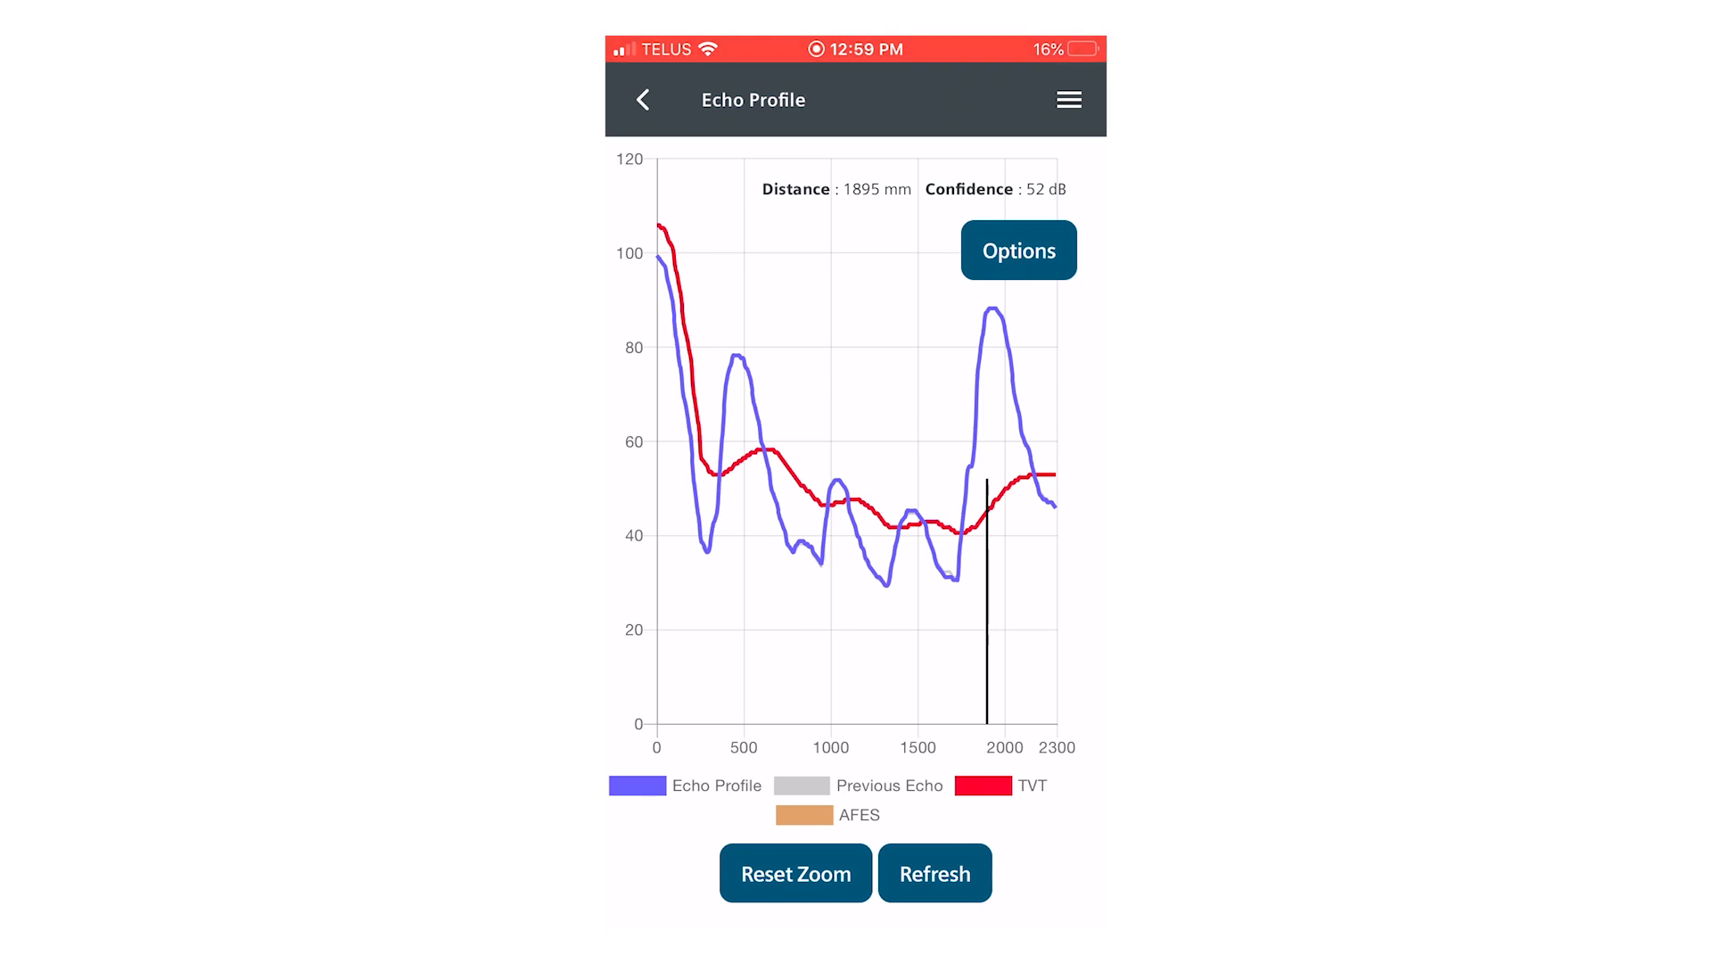
- From the chart options, open the Auto False Echo Suppression distance prompt
{"action": "left_click", "coordinate": [1017, 250]}
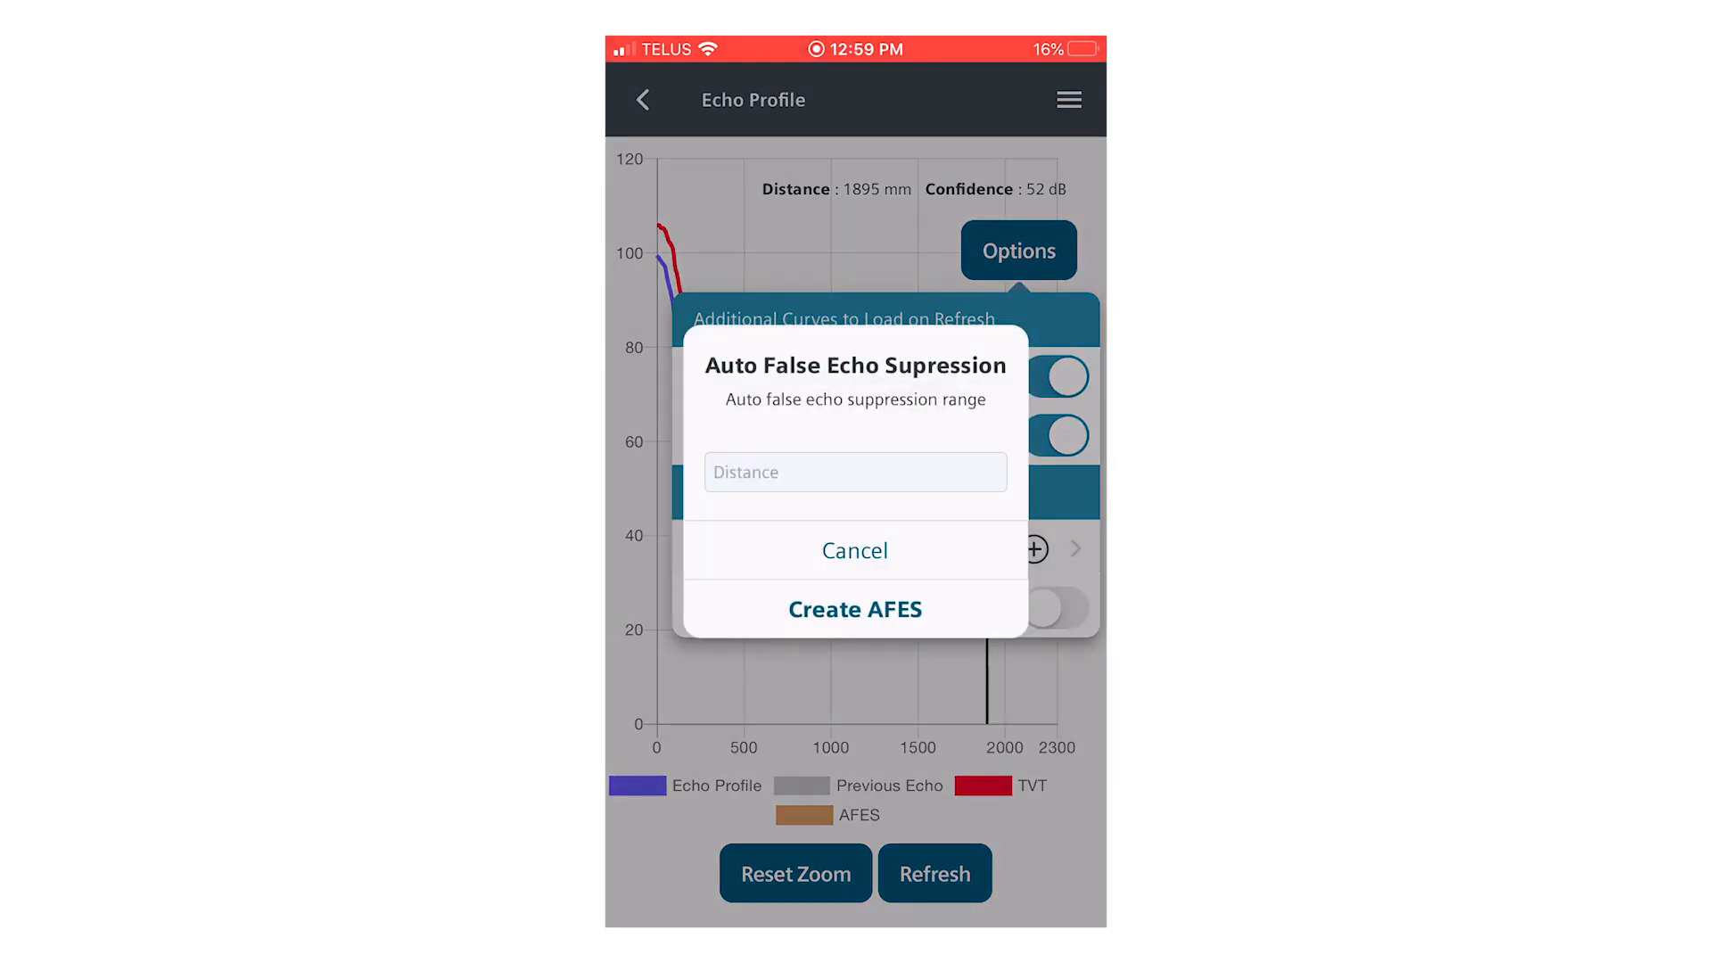
- Create the auto false echo suppression curve at 1900 mm, close Options, and refresh the chart
{"action": "left_click", "coordinate": [855, 472]}
{"action": "type", "text": "1900"}
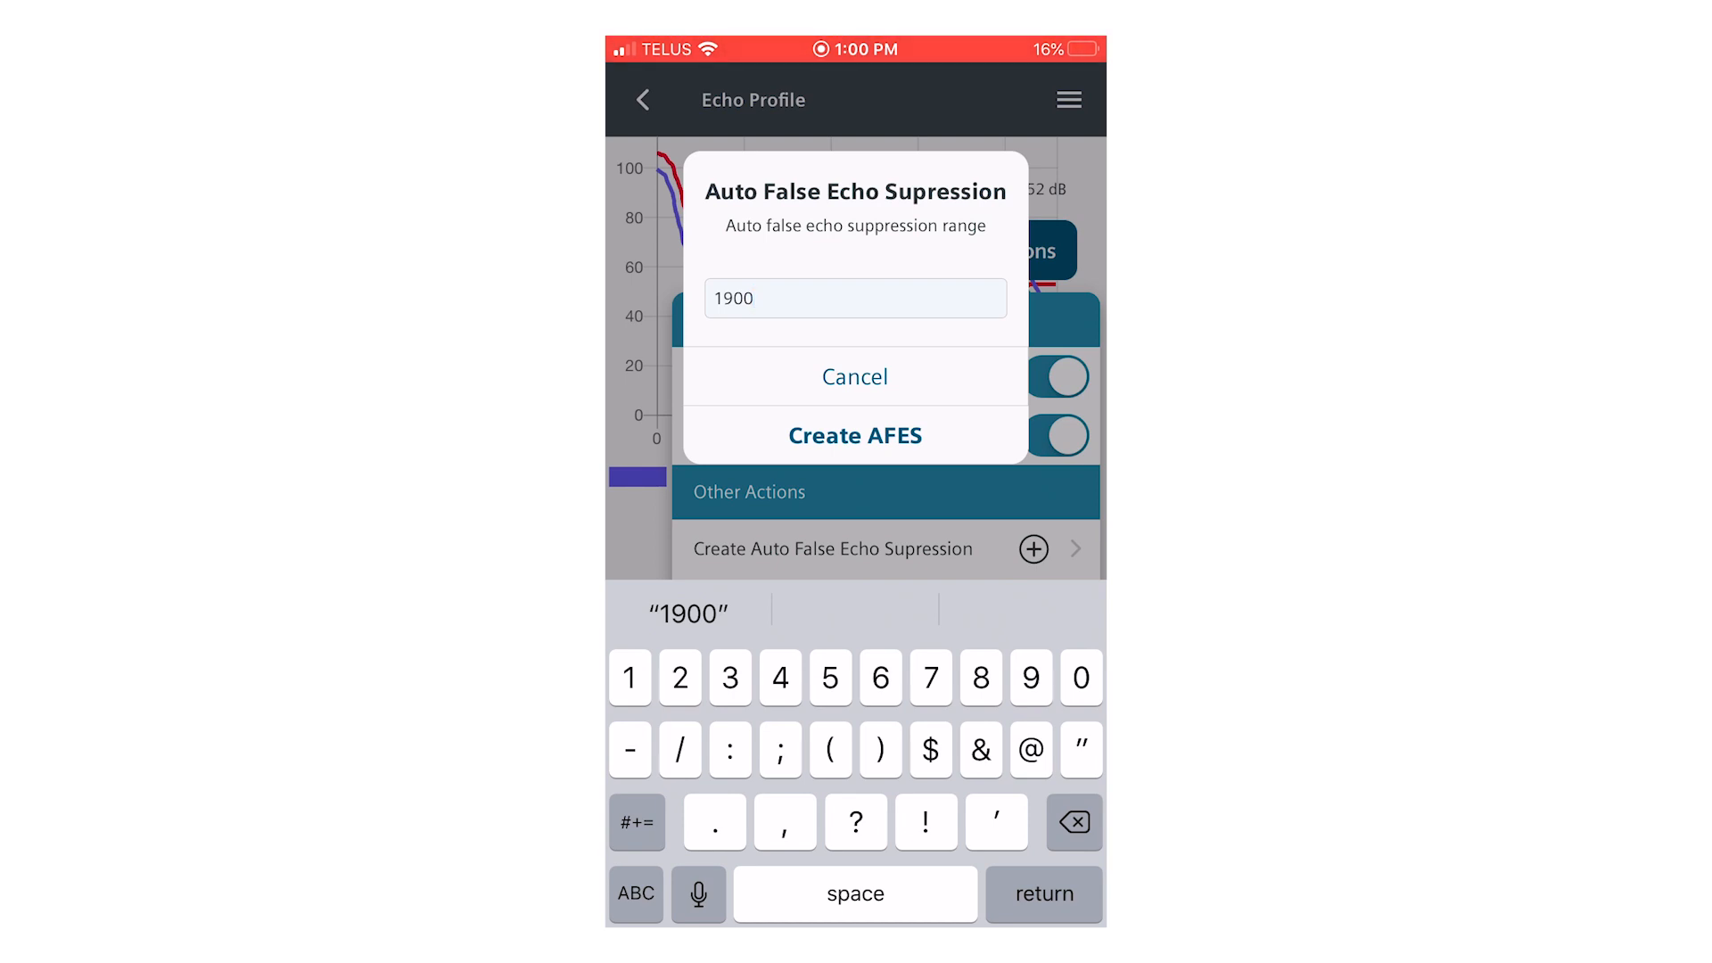
{"action": "left_click", "coordinate": [855, 436]}
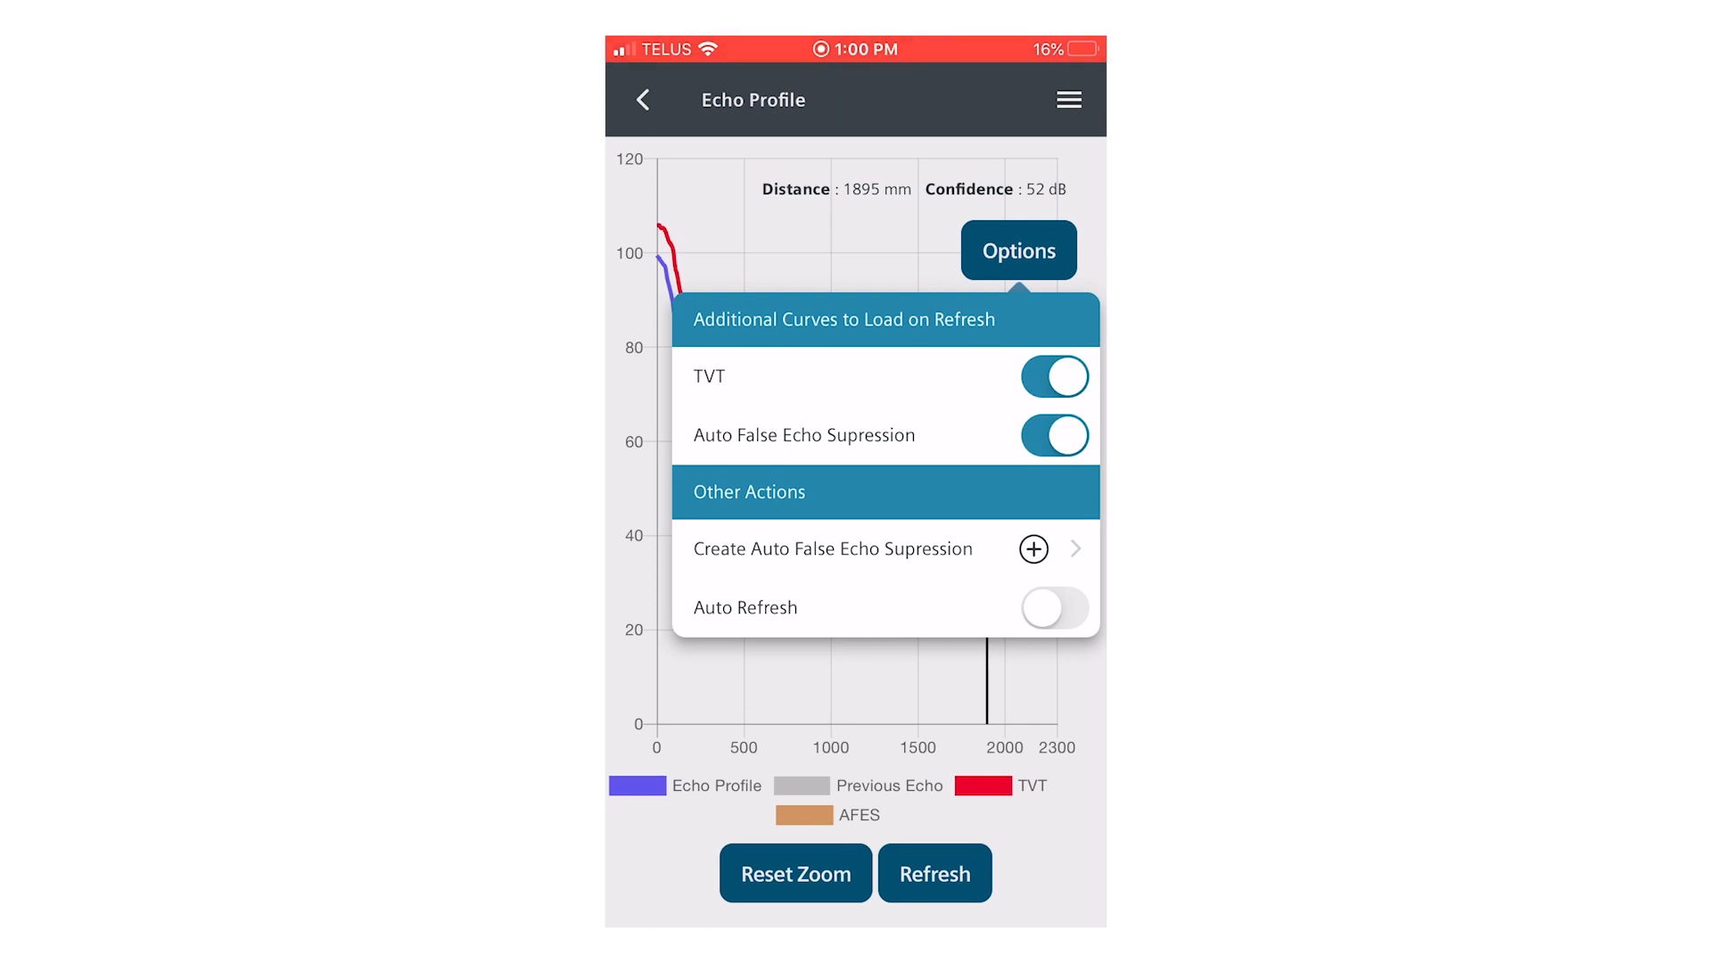
{"action": "left_click", "coordinate": [1016, 250]}
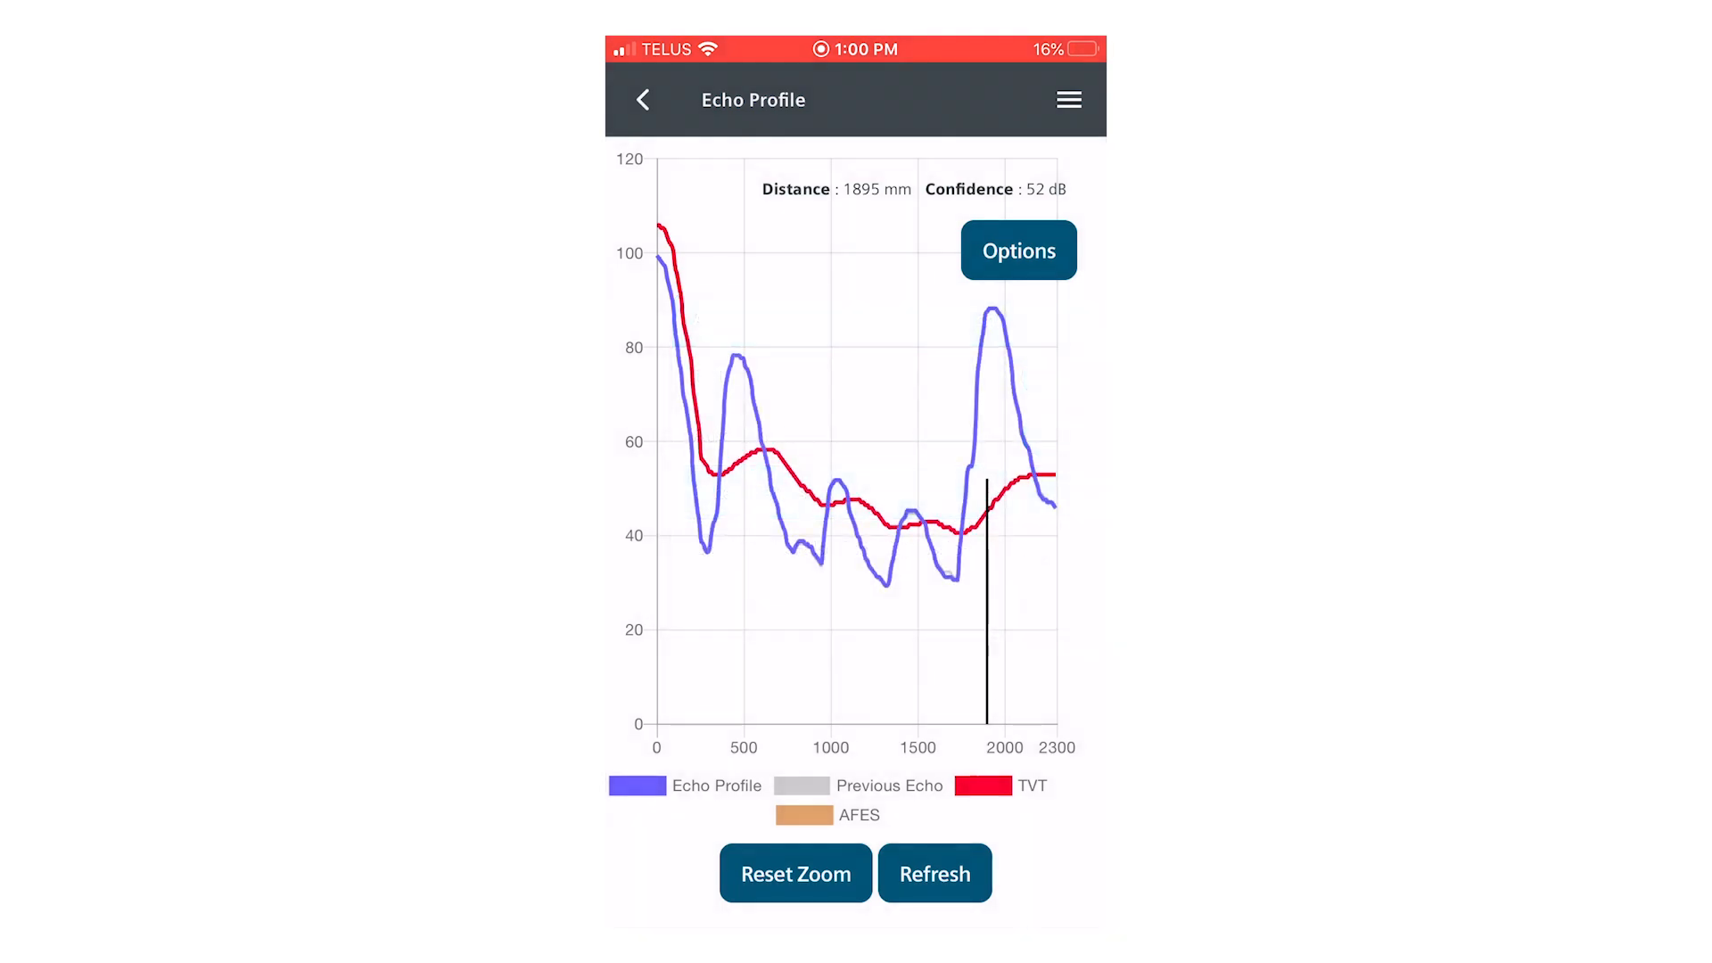
{"action": "left_click", "coordinate": [934, 872]}
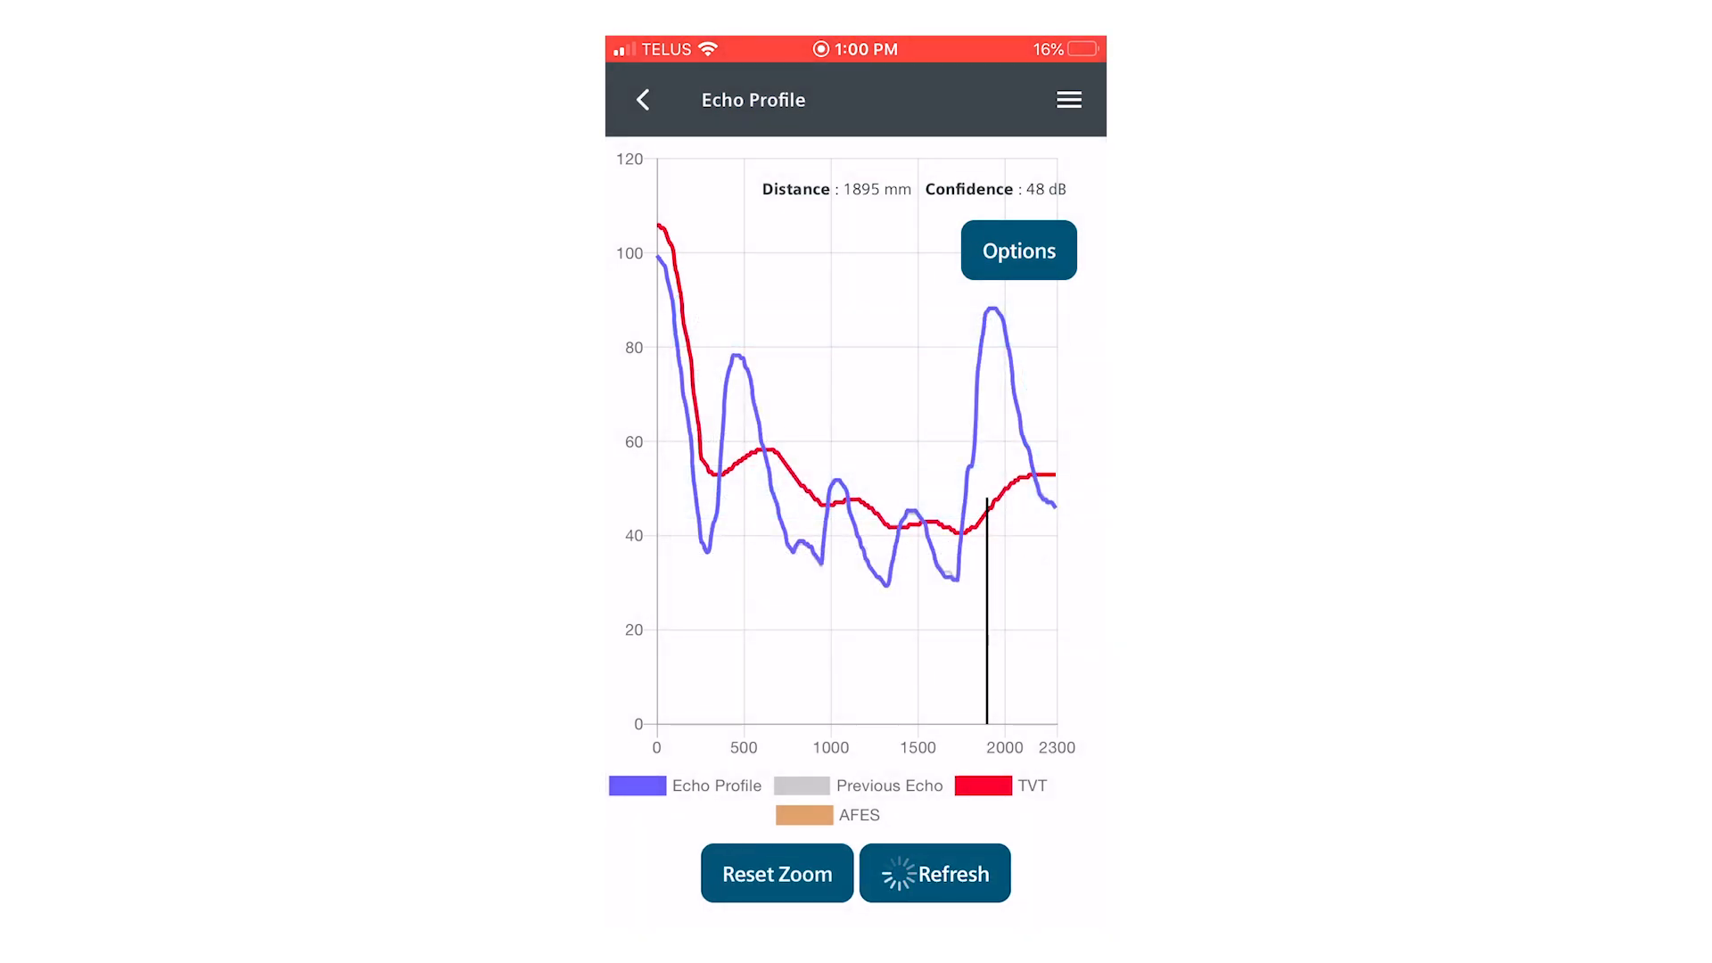